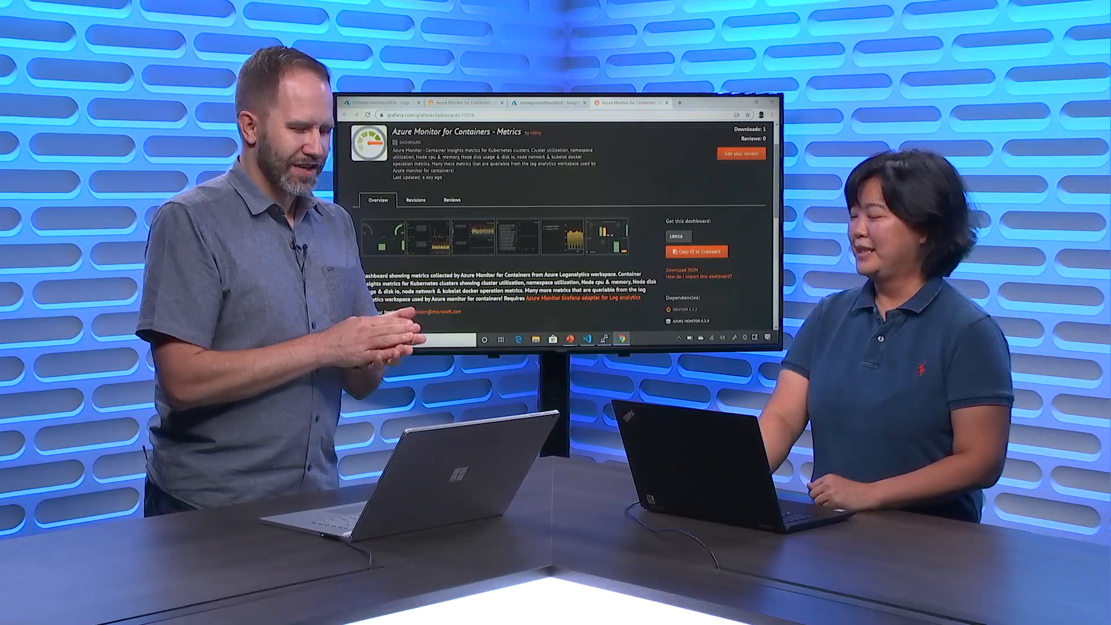
scroll("up", 3)
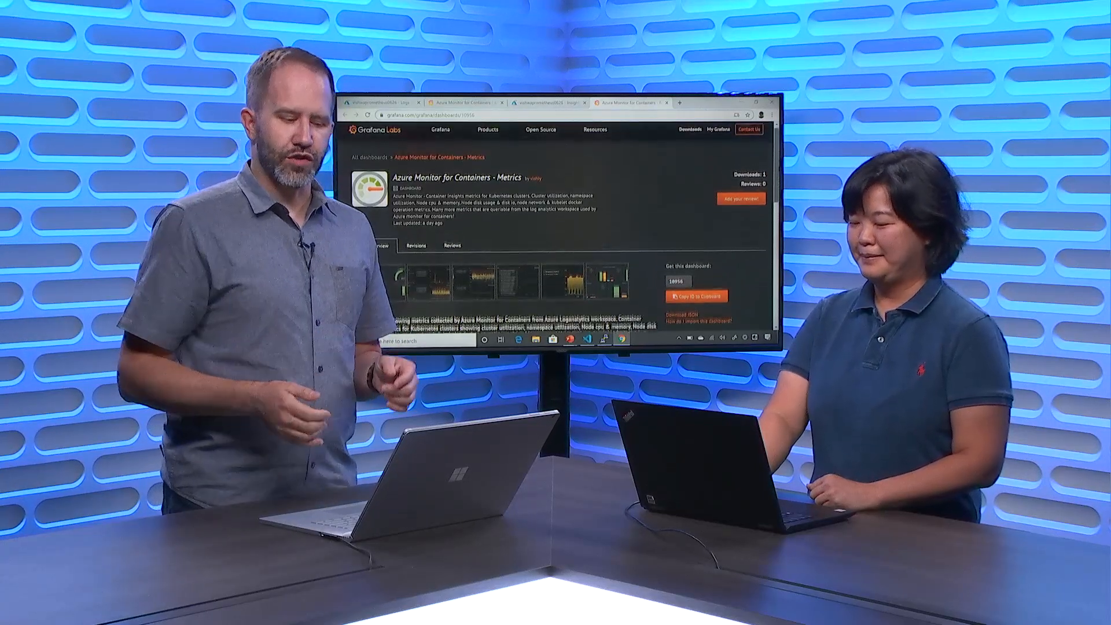